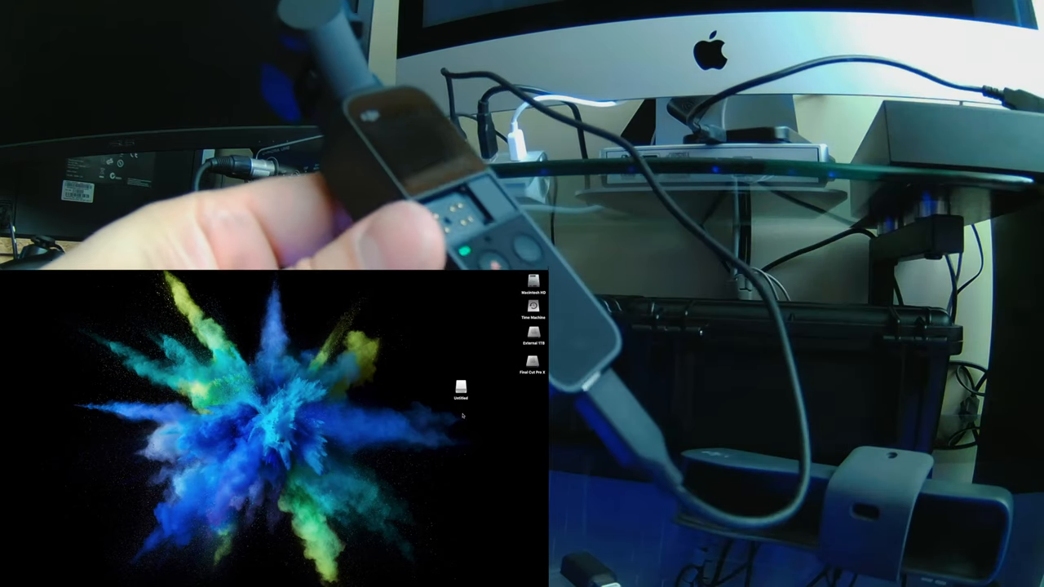
# Open the Untitled memory card and select the first clip in 100MEDIA.
pyautogui.doubleClick(460, 390)
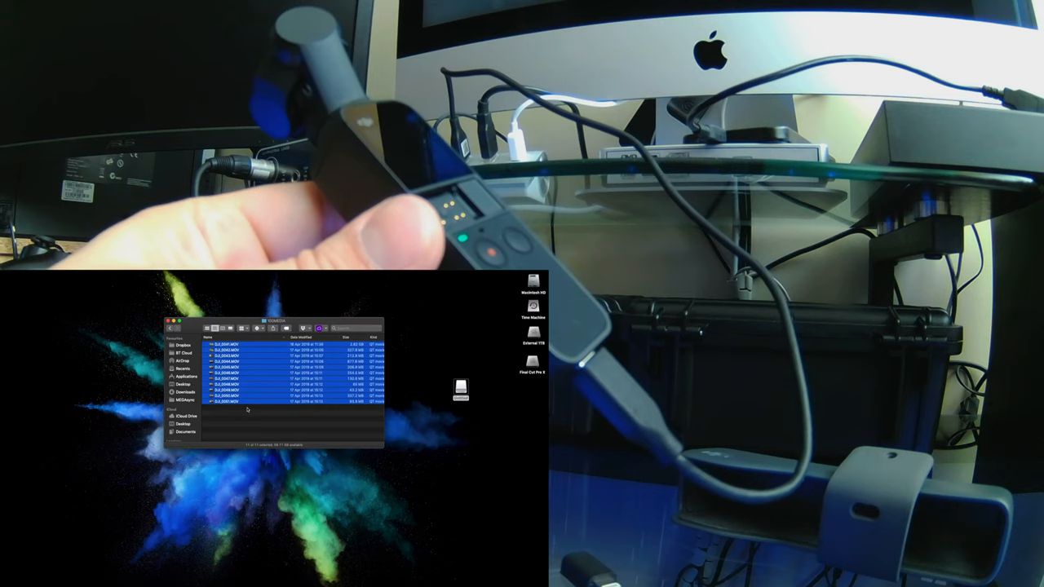
pyautogui.click(237, 344)
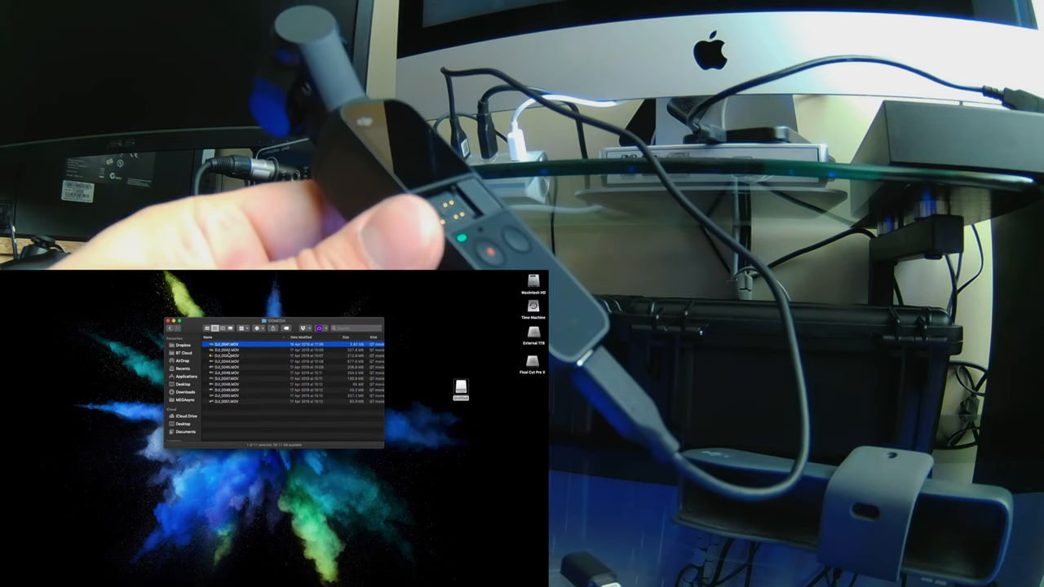
pyautogui.click(245, 357)
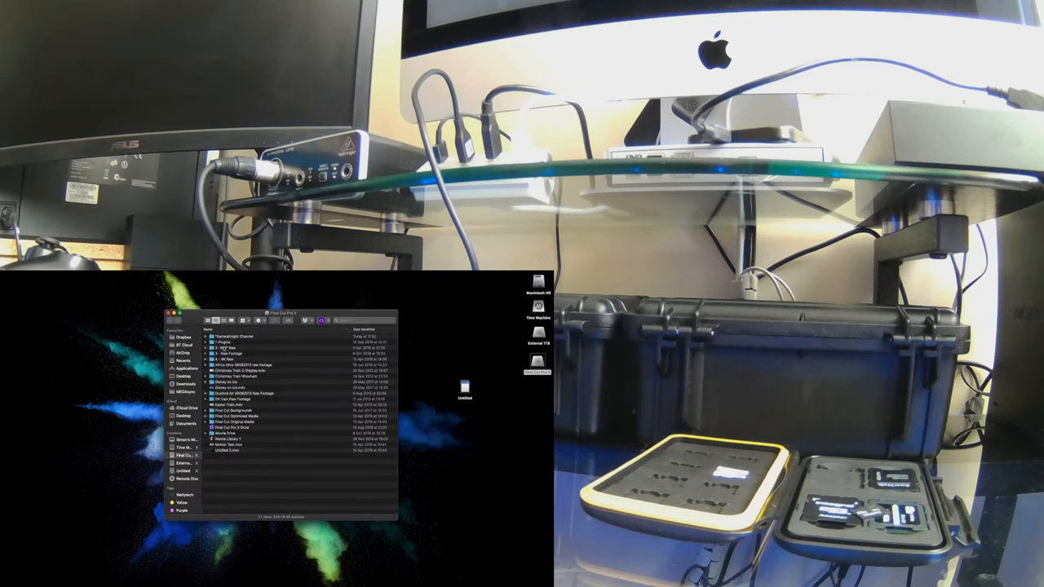
# Open the channel folder on the external drive and select its stock folder.
pyautogui.doubleClick(236, 336)
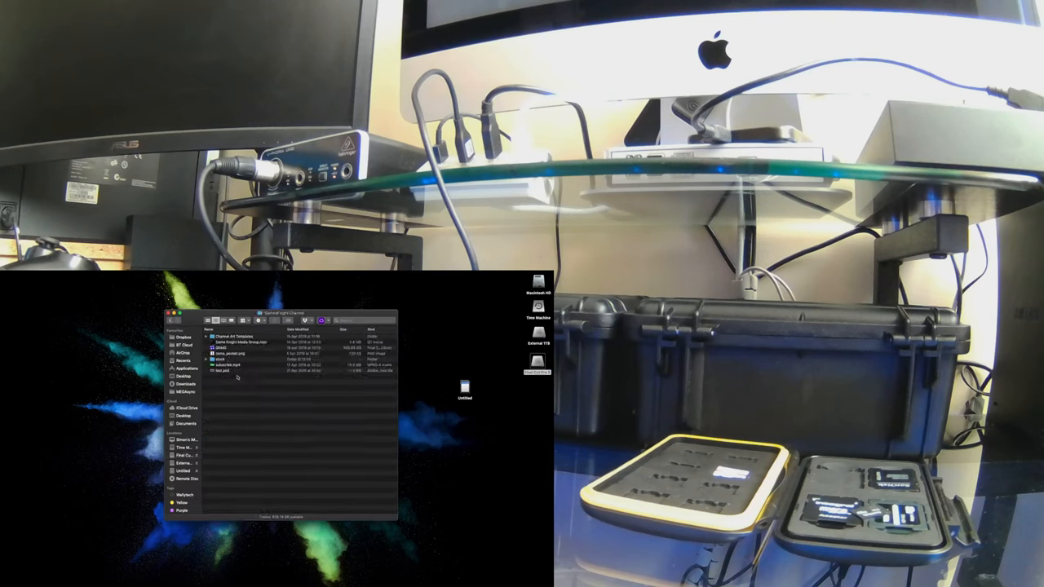
pyautogui.click(237, 358)
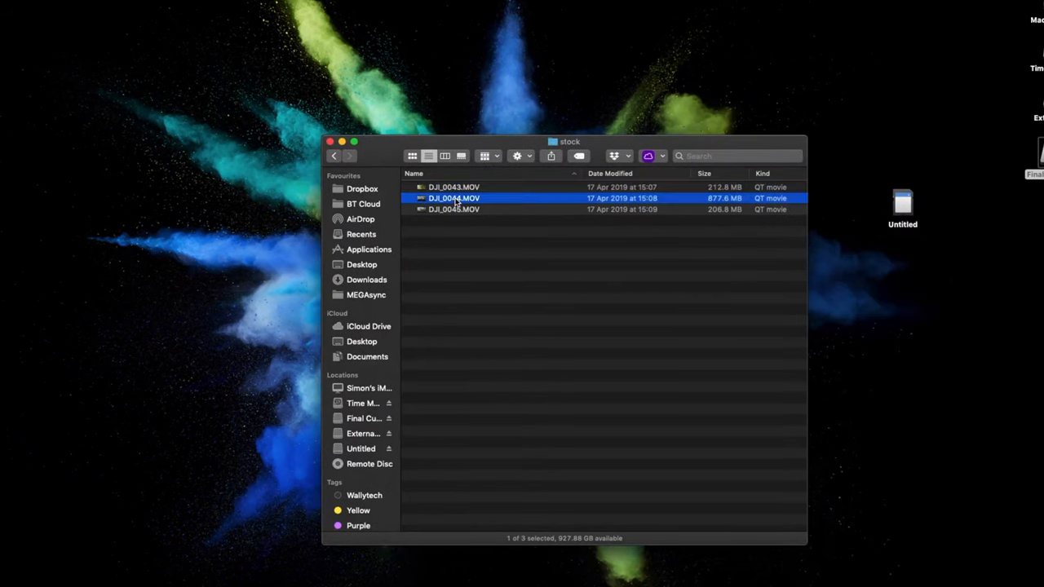
# Play DJI_0044.MOV from the stock folder in QuickTime Player.
pyautogui.doubleClick(454, 198)
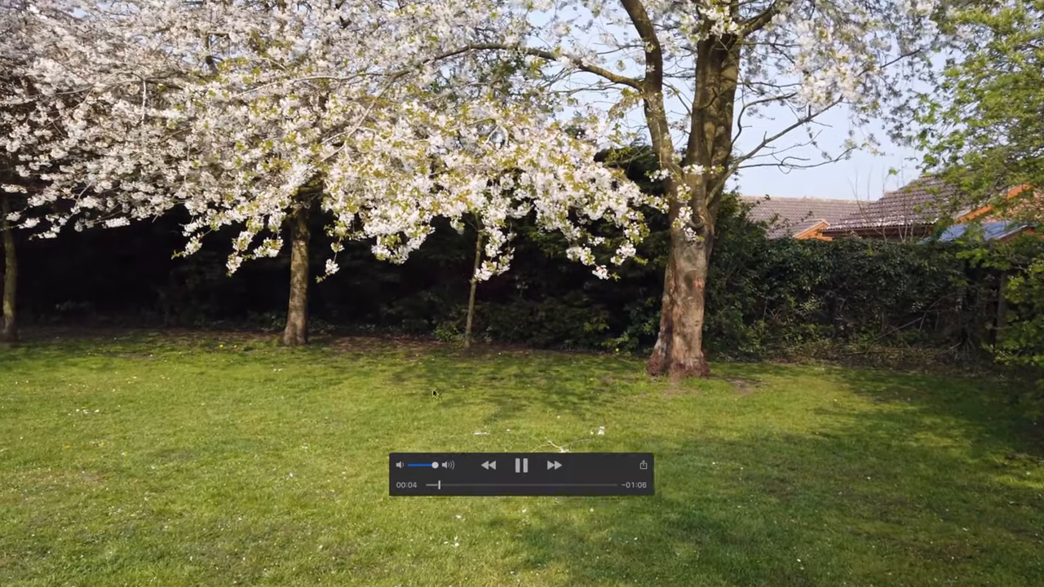